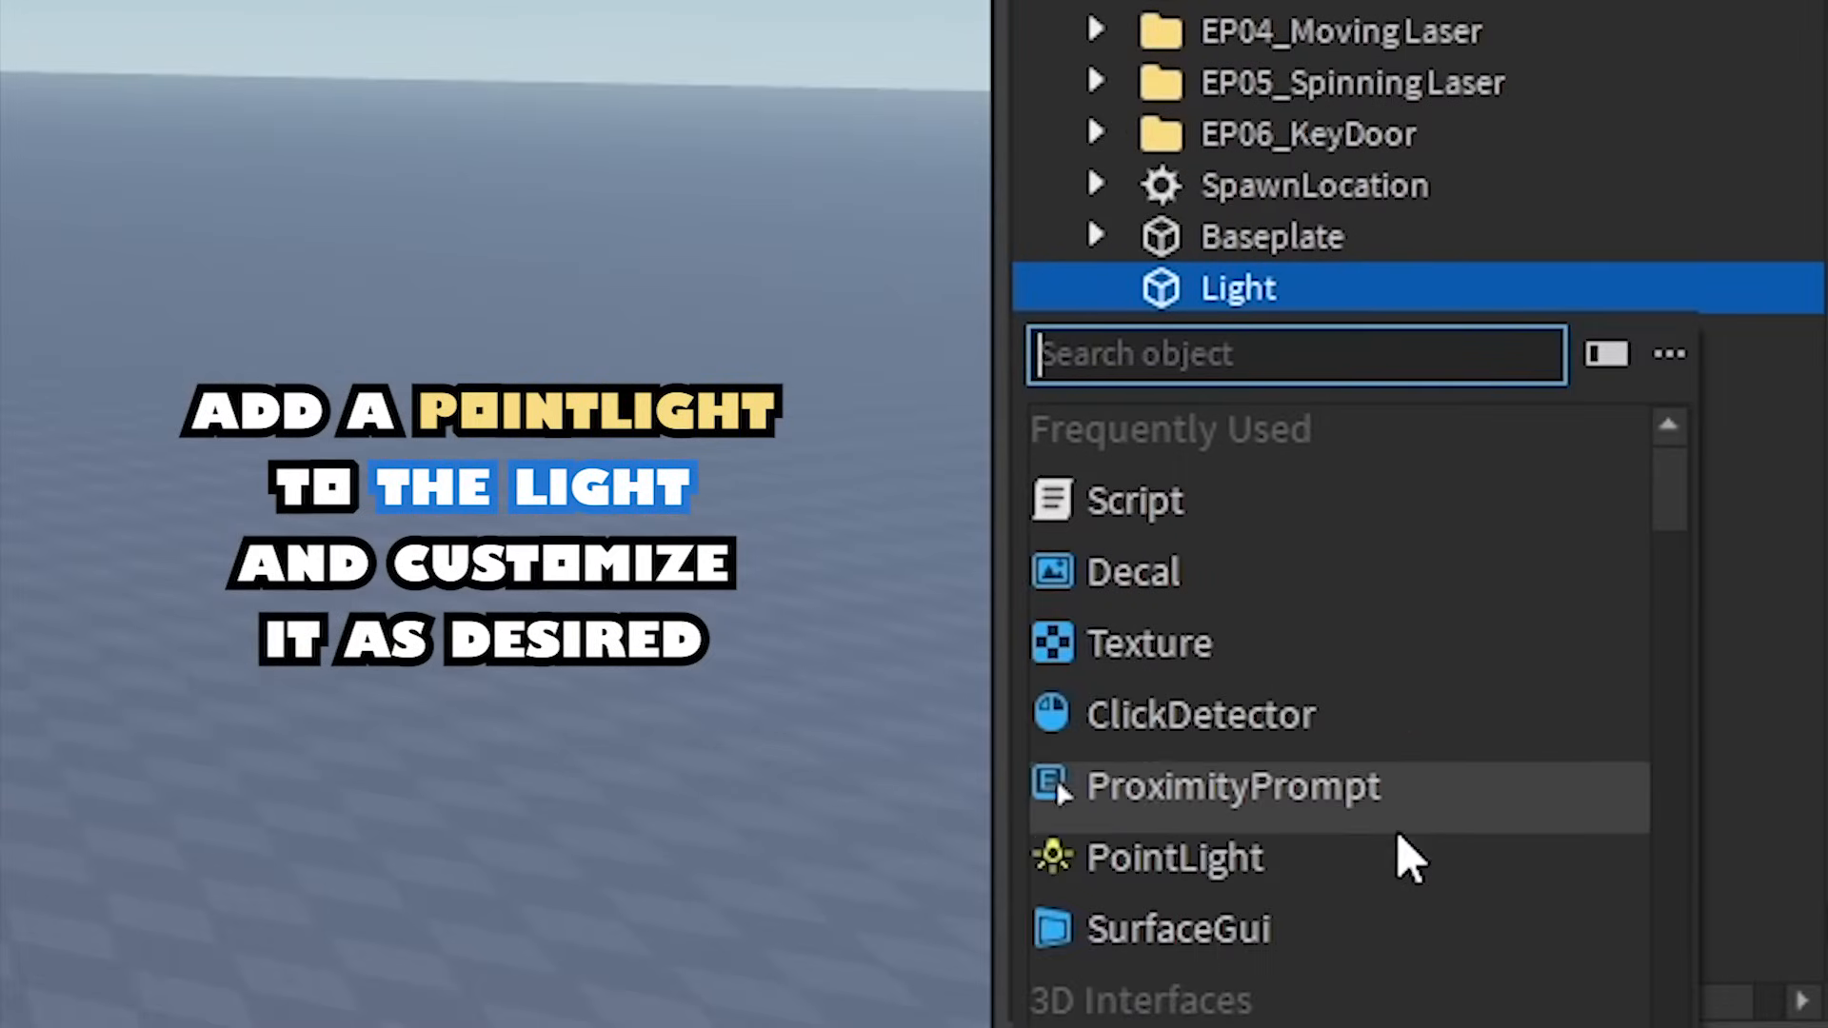
- Add a PointLight to the Light part and set its Brightness to 20
{"action": "left_click", "coordinate": [1175, 857]}
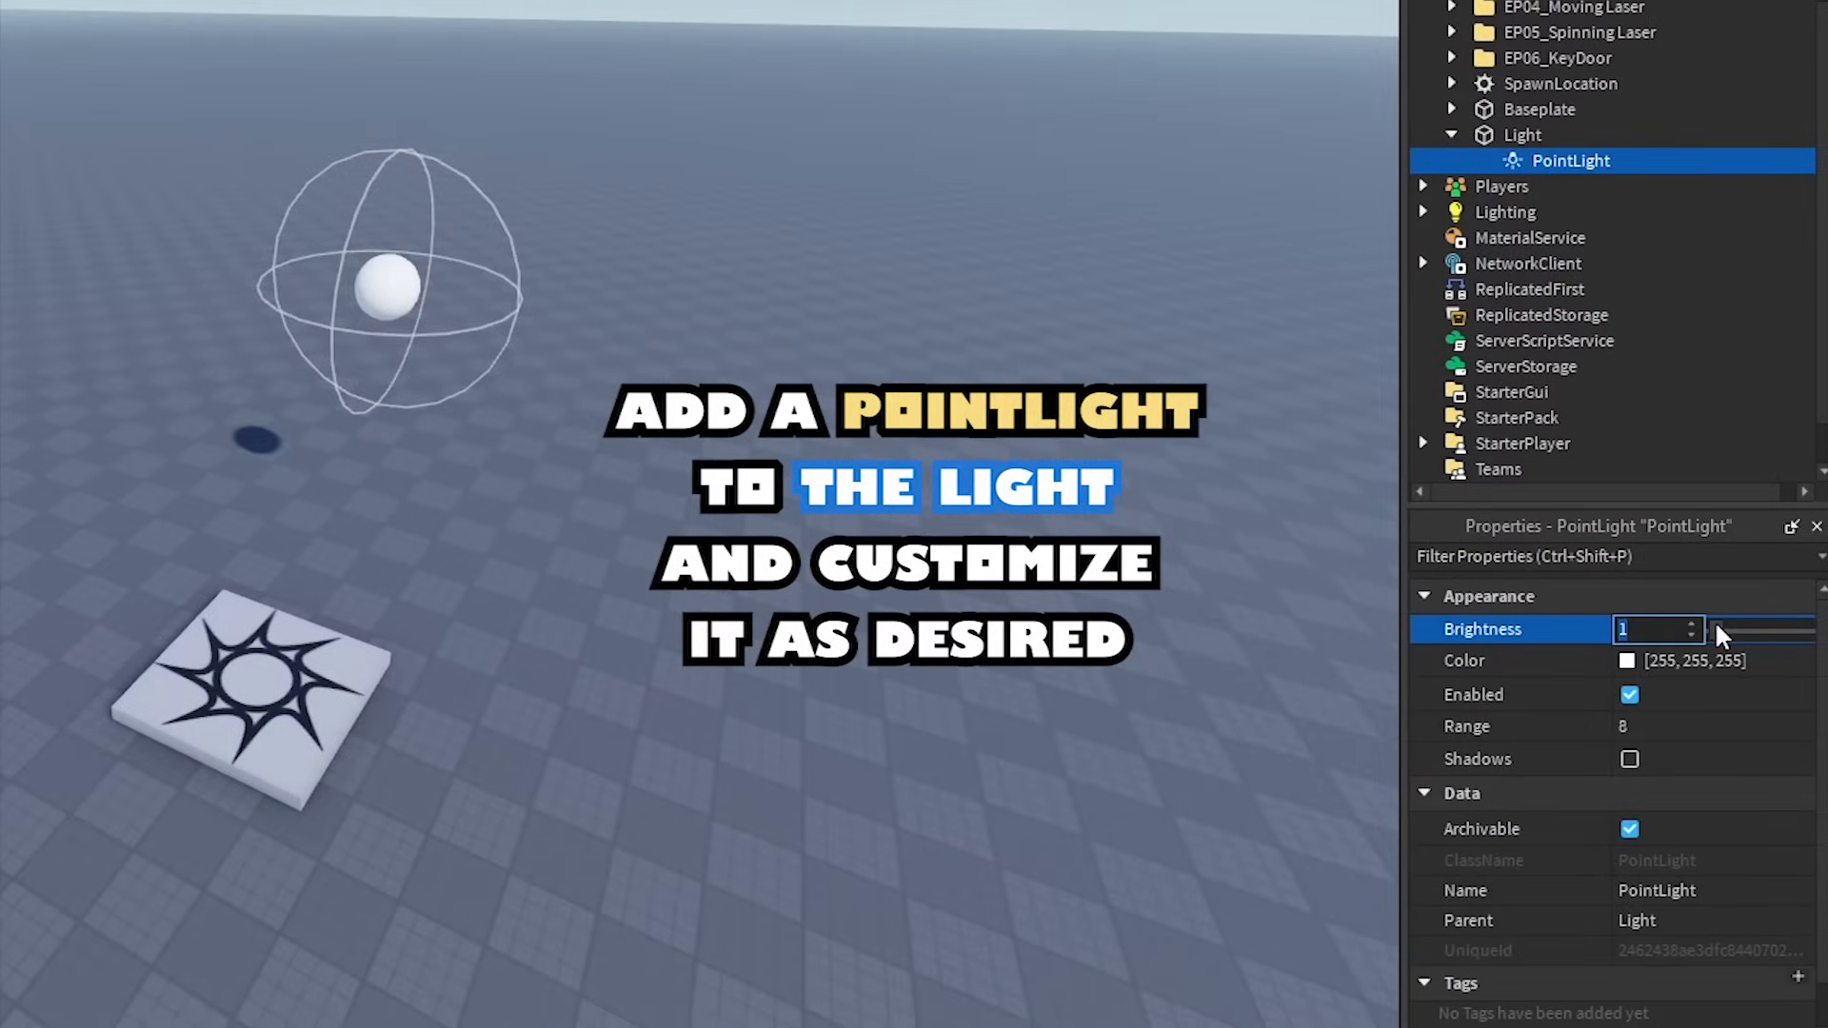
{"action": "type", "text": "20"}
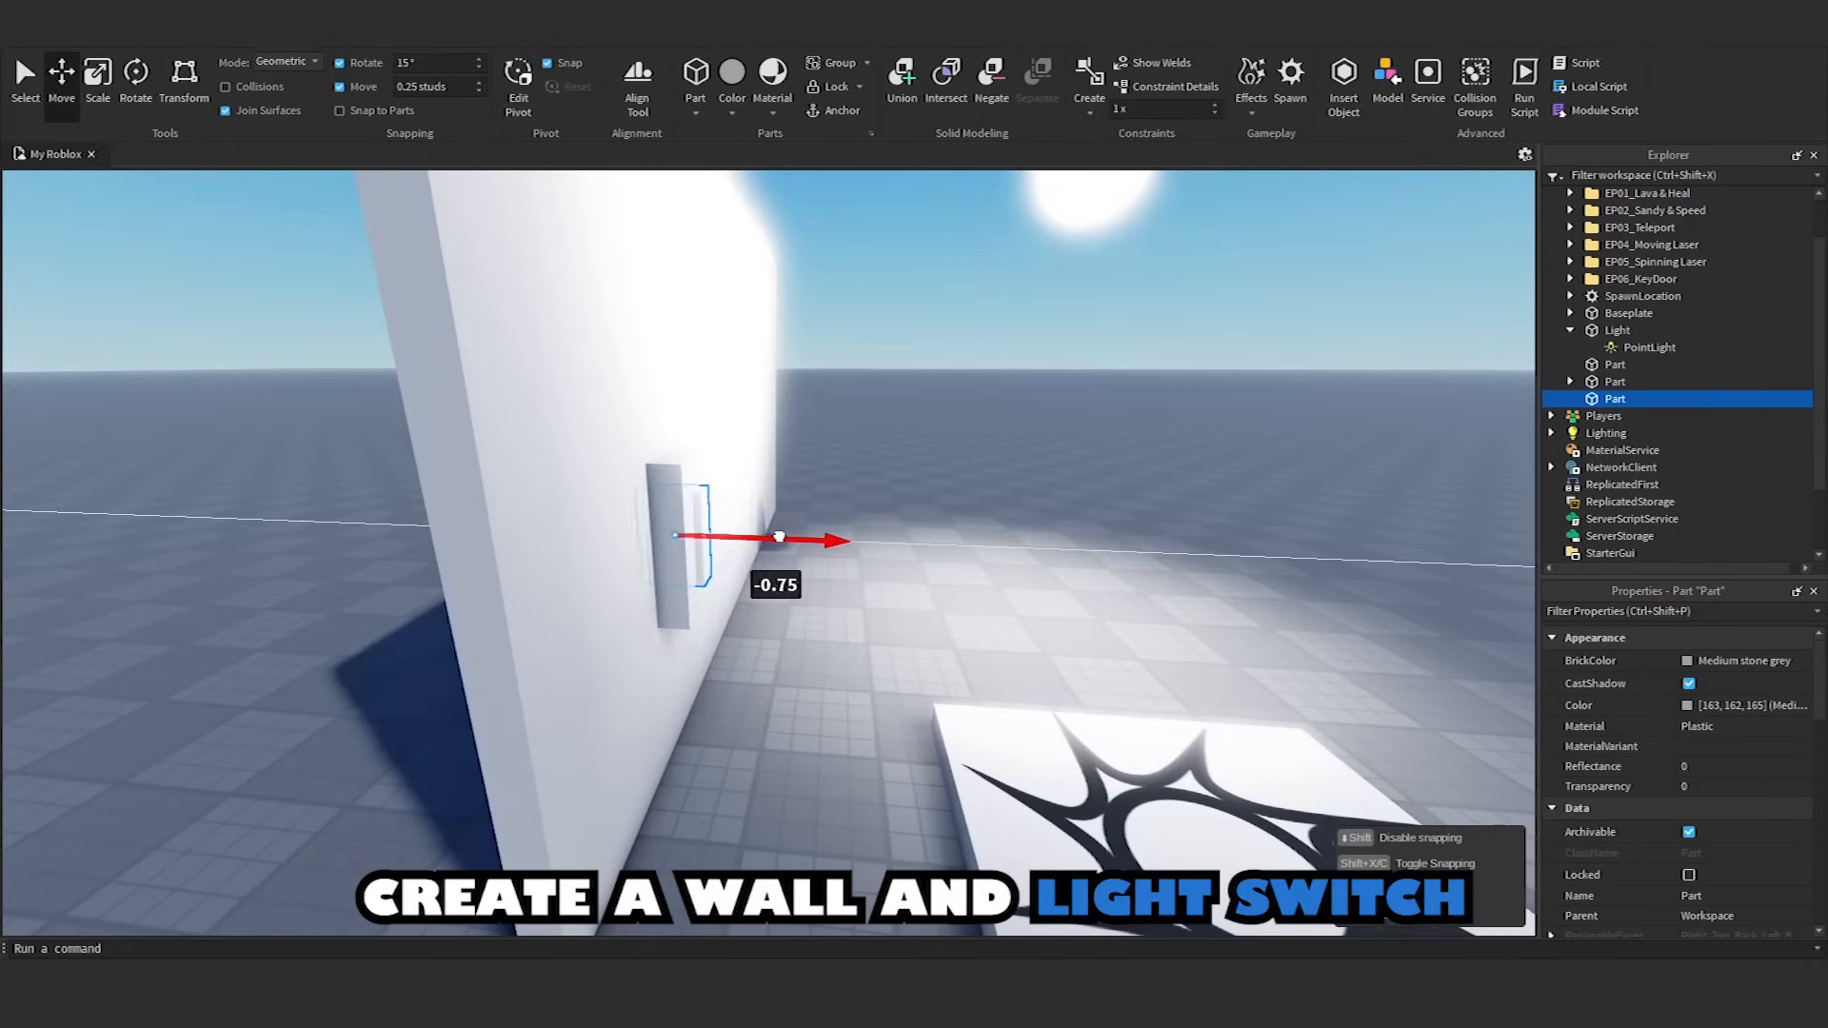
- Drag the thin switch part flush against the wall's face
{"action": "left_click_drag", "start_coordinate": [775, 536], "coordinate": [799, 549]}
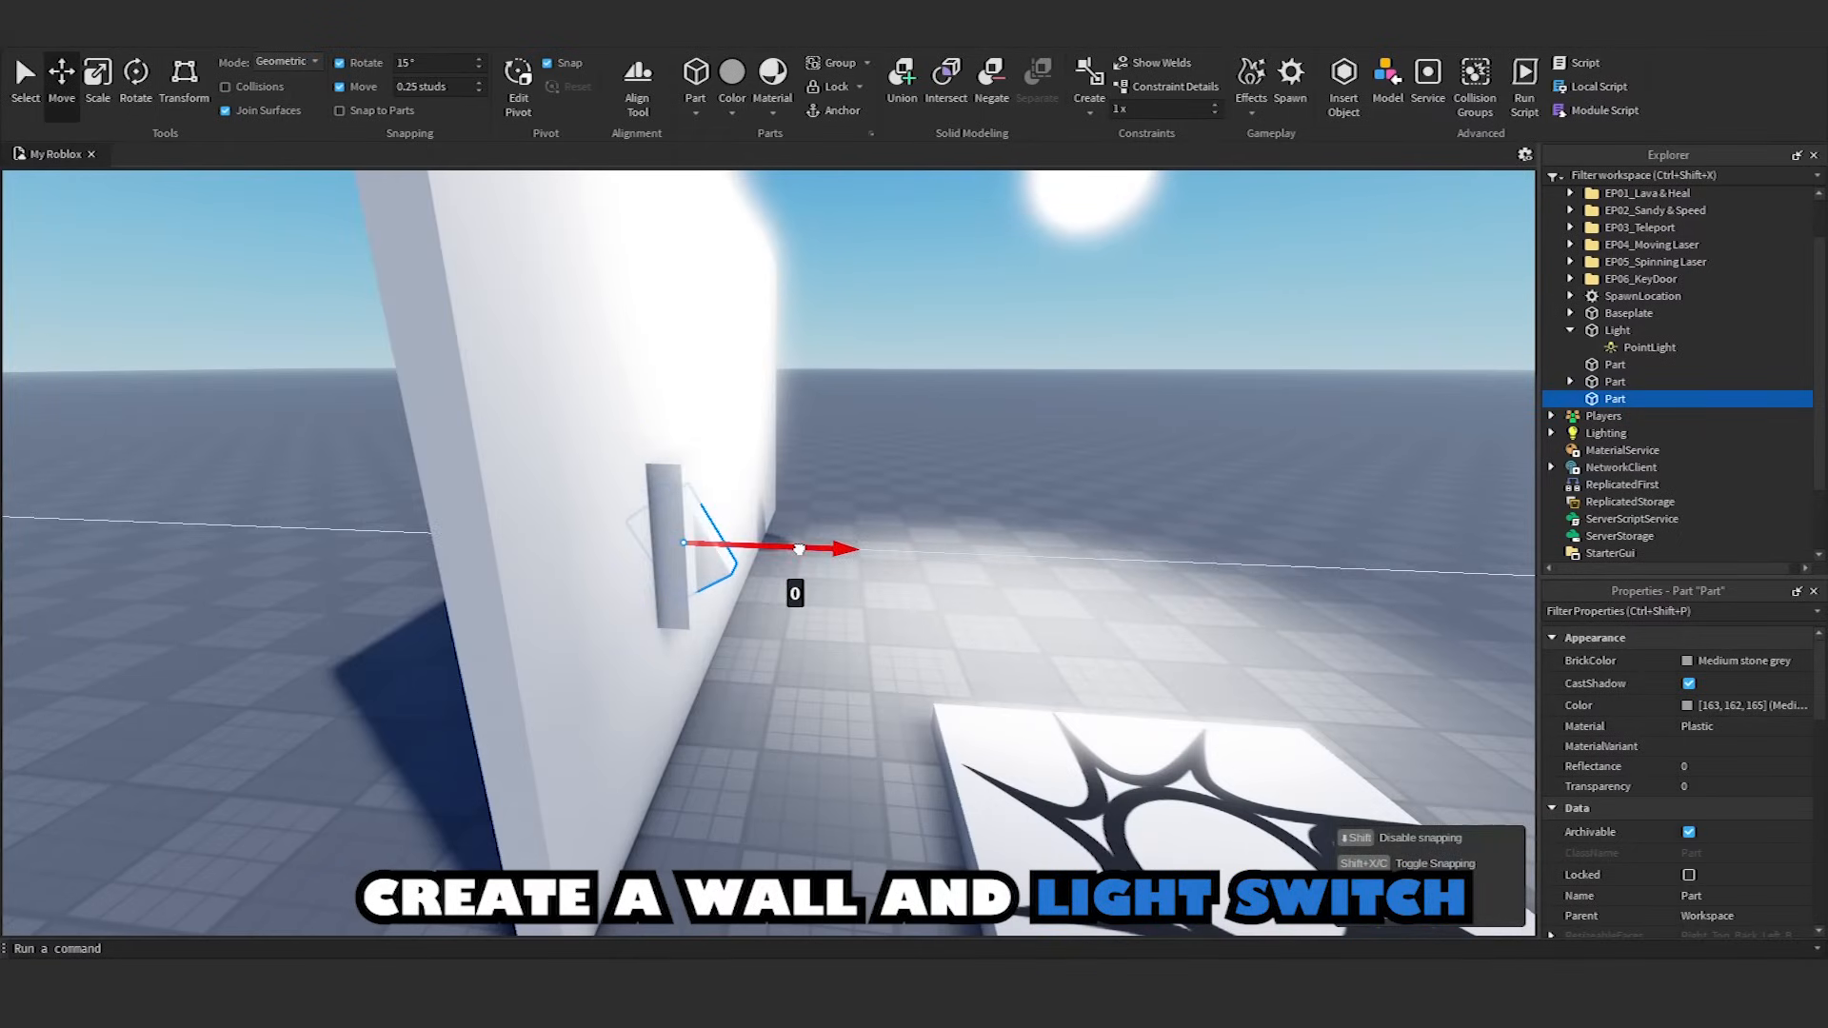